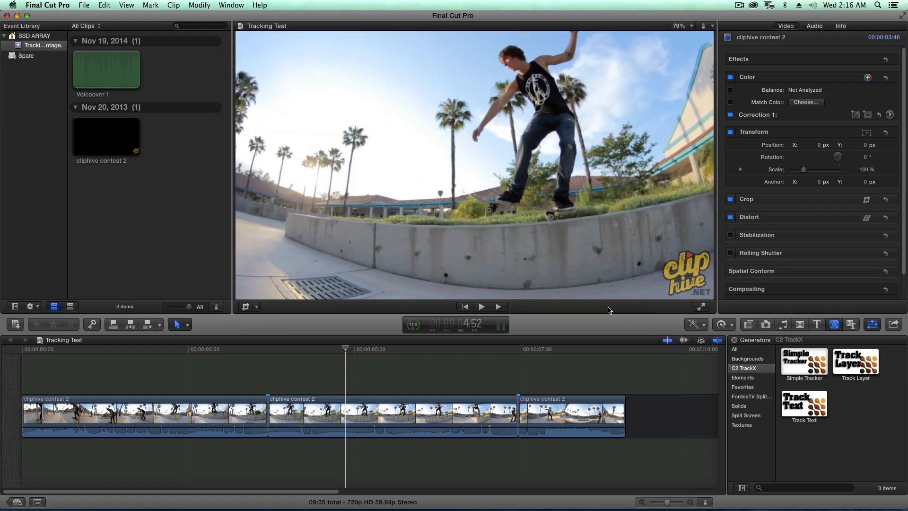
mouse_move(576, 331)
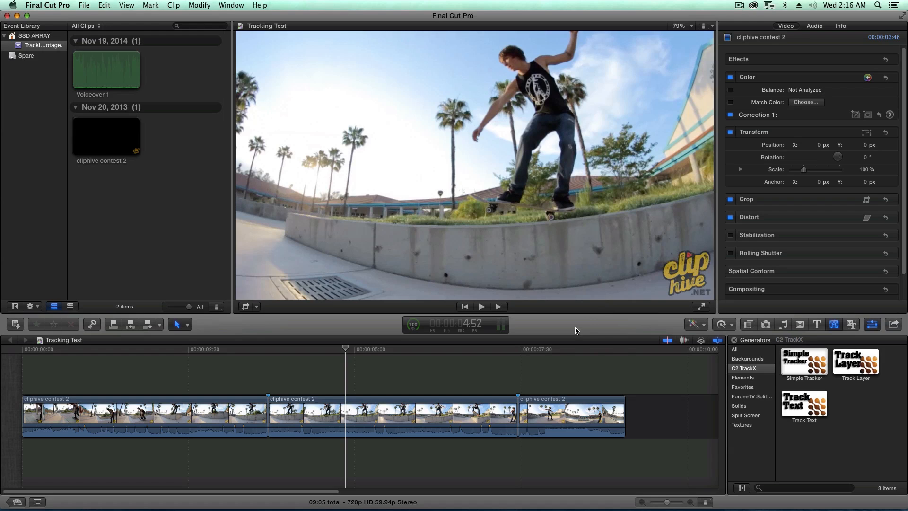
mouse_move(577, 330)
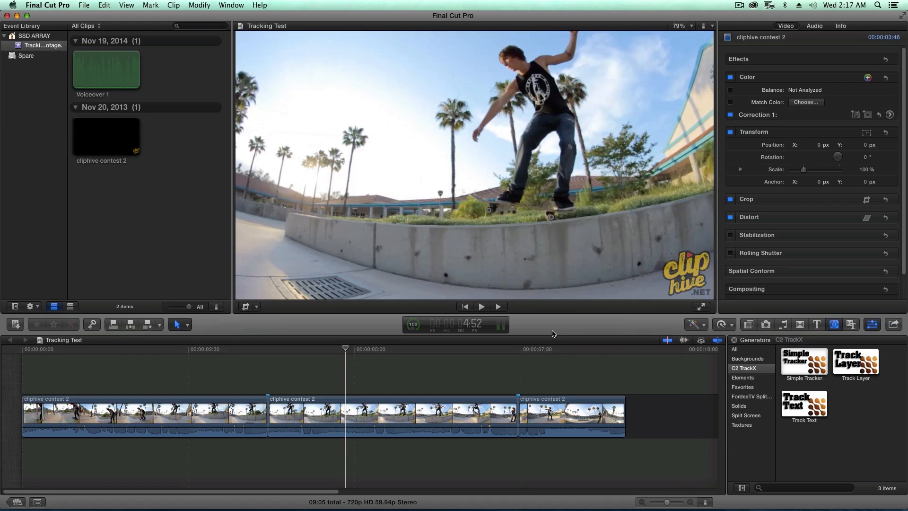
mouse_move(553, 332)
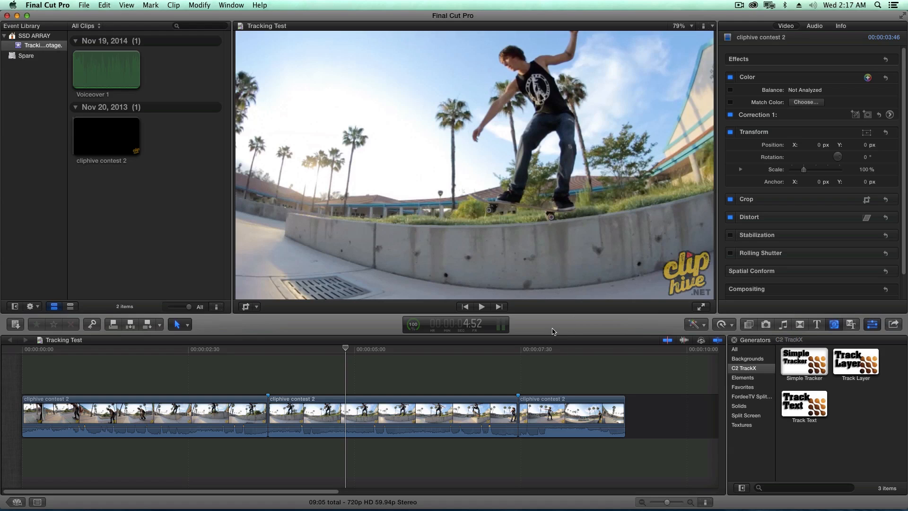
Step: Skim and zoom in on the skate clips in the timeline, then show the Titles browser
click(721, 323)
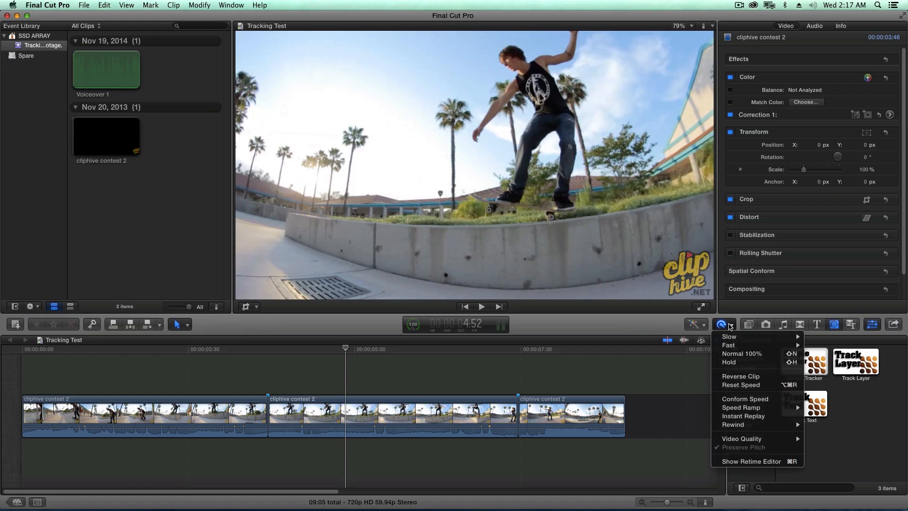
mouse_move(742, 438)
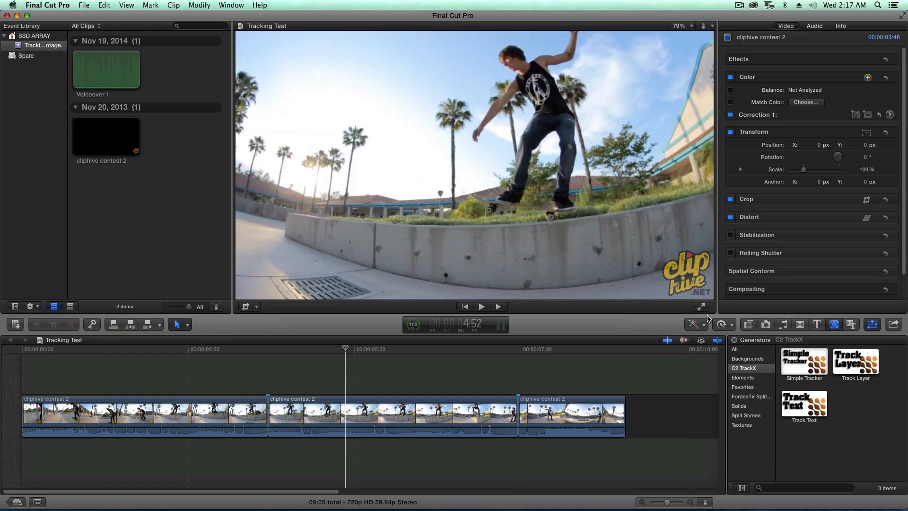
click(747, 325)
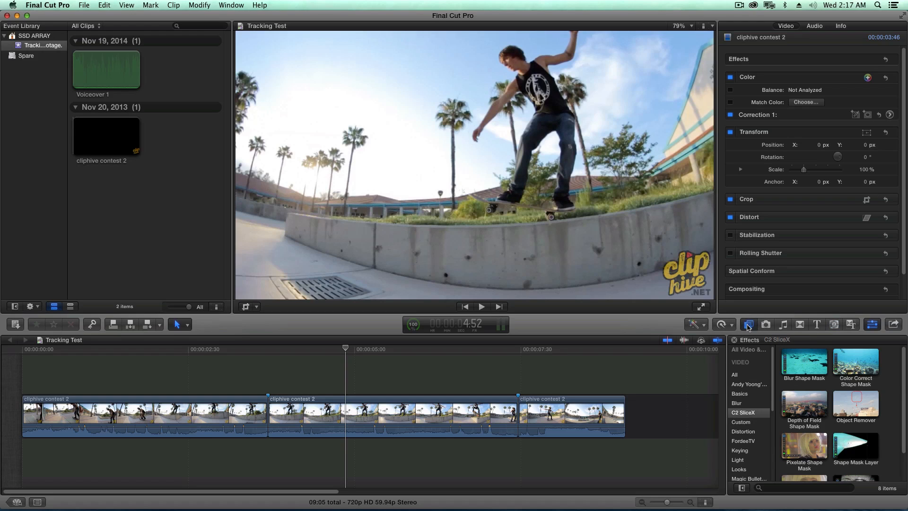
mouse_move(804, 328)
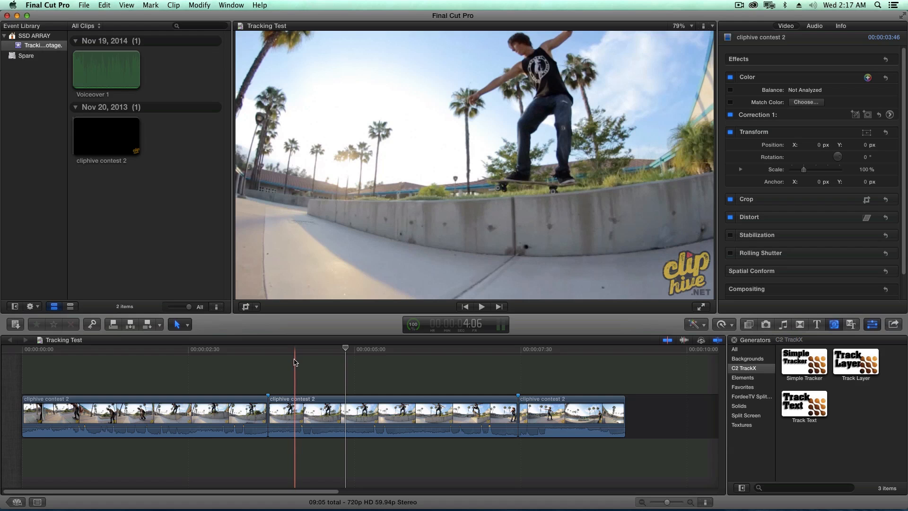
click(403, 360)
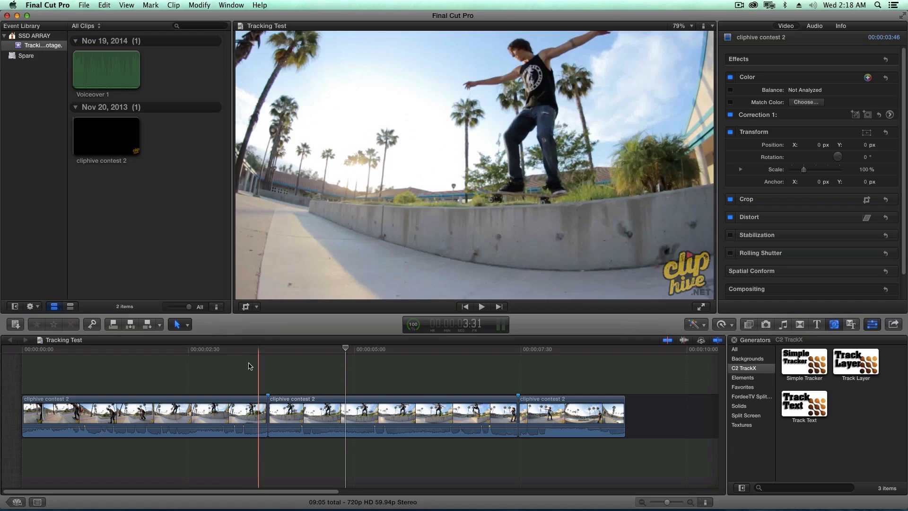
click(323, 360)
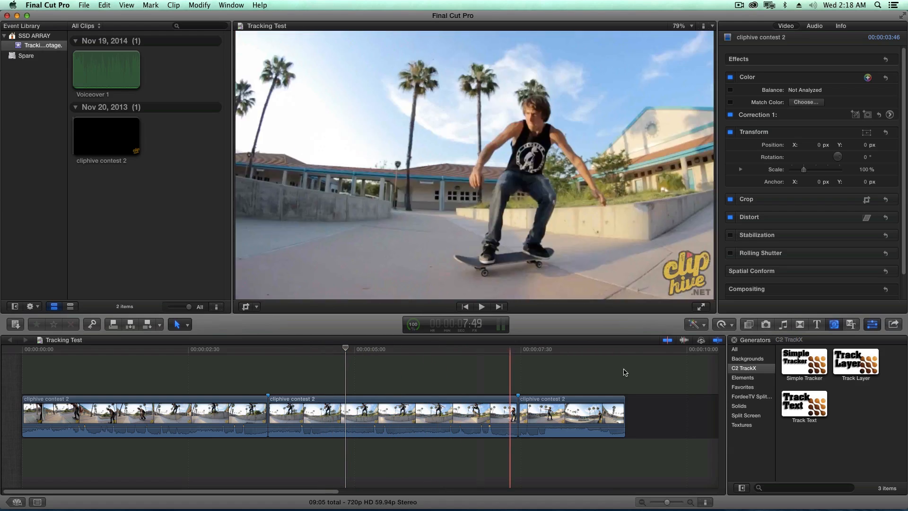
click(804, 361)
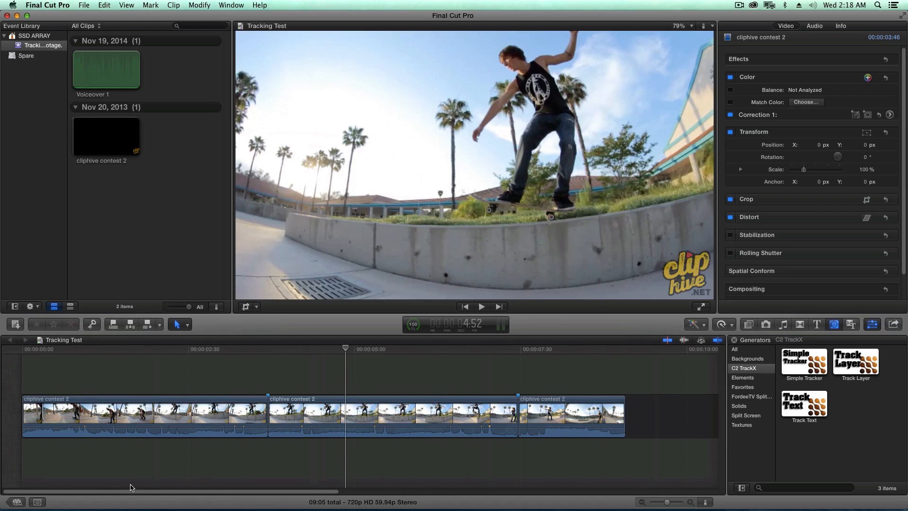
mouse_move(185, 484)
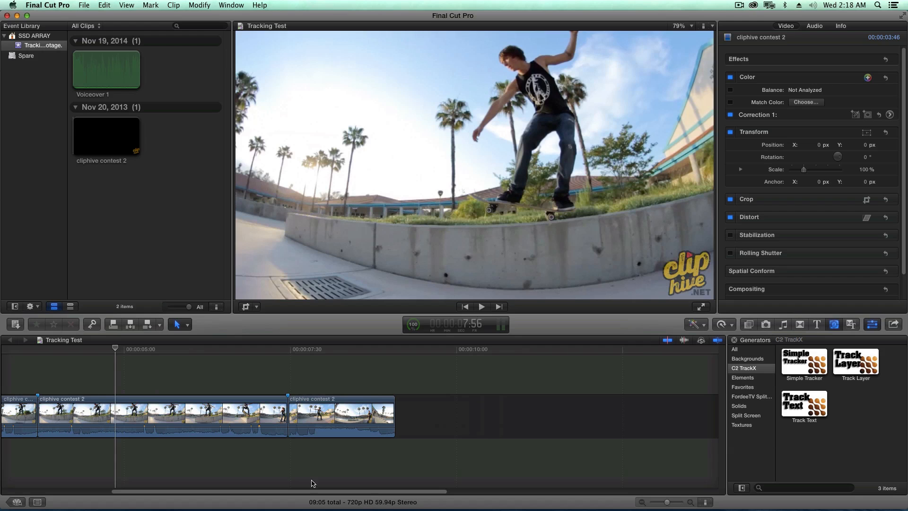
click(114, 362)
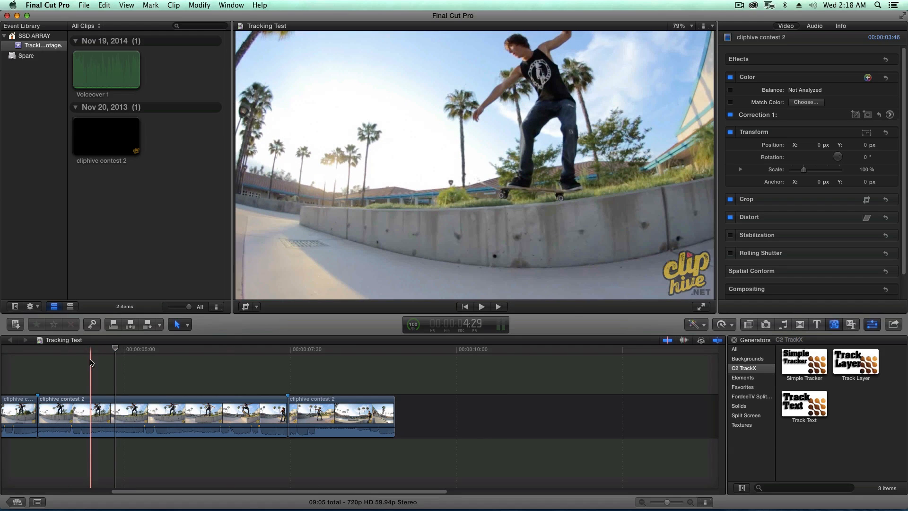
click(267, 370)
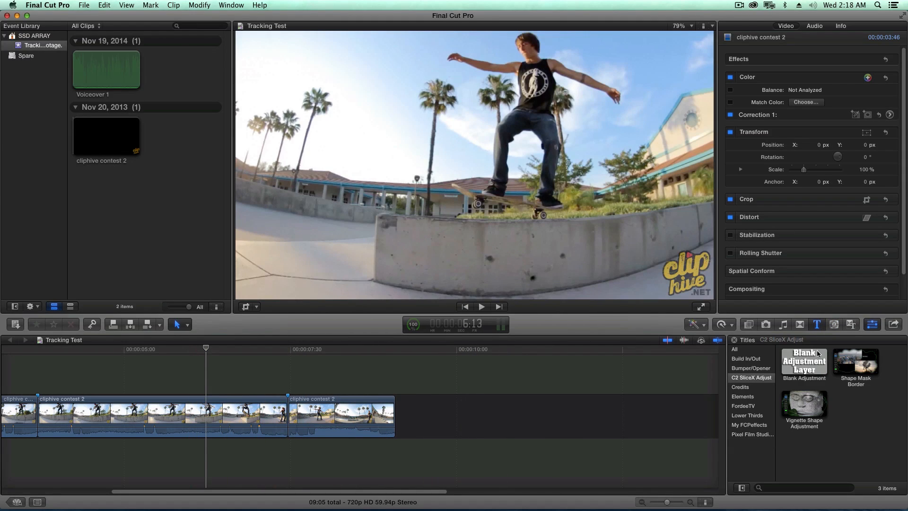
Step: Drop the Energetic title from the All titles category after the skate clips and trim it shorter
click(735, 349)
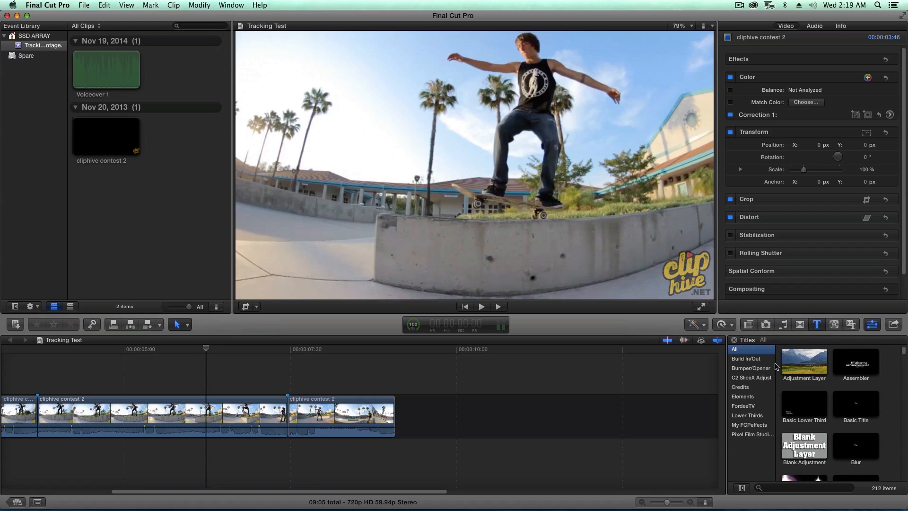
scroll(down, 3)
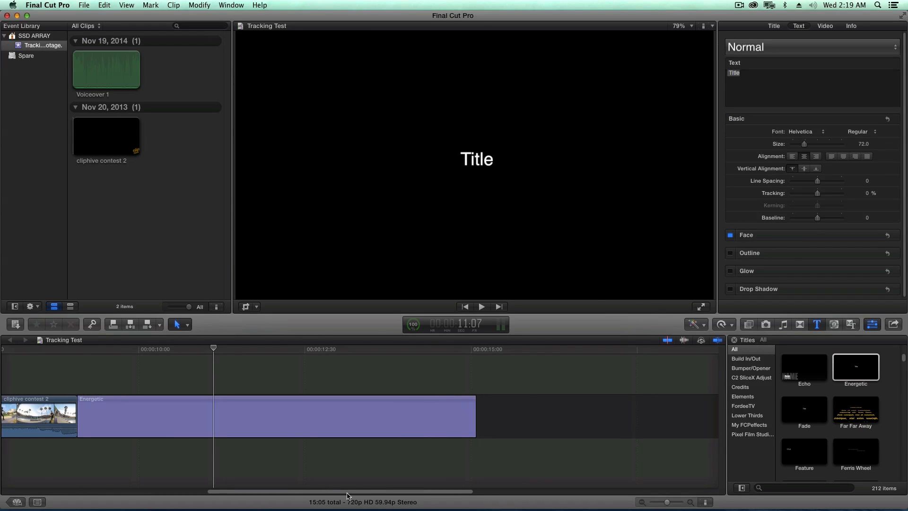
drag(475, 416, 252, 416)
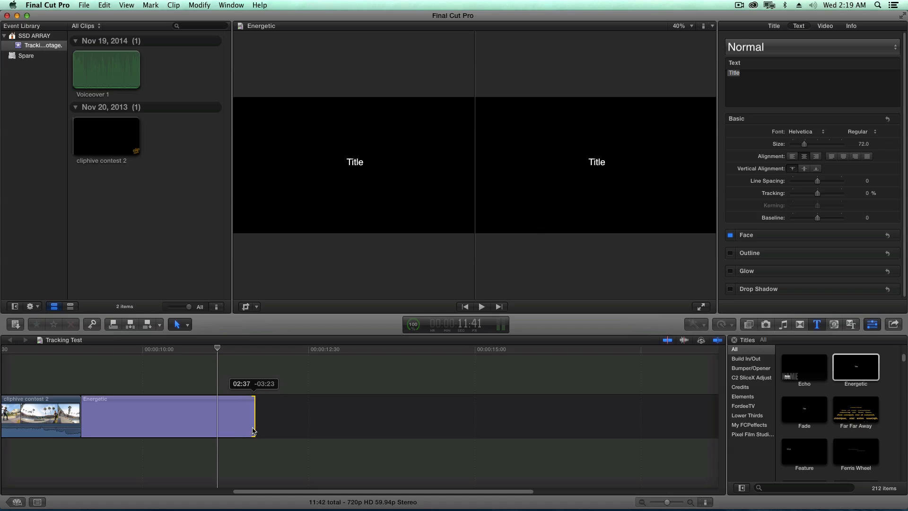
drag(250, 416, 260, 431)
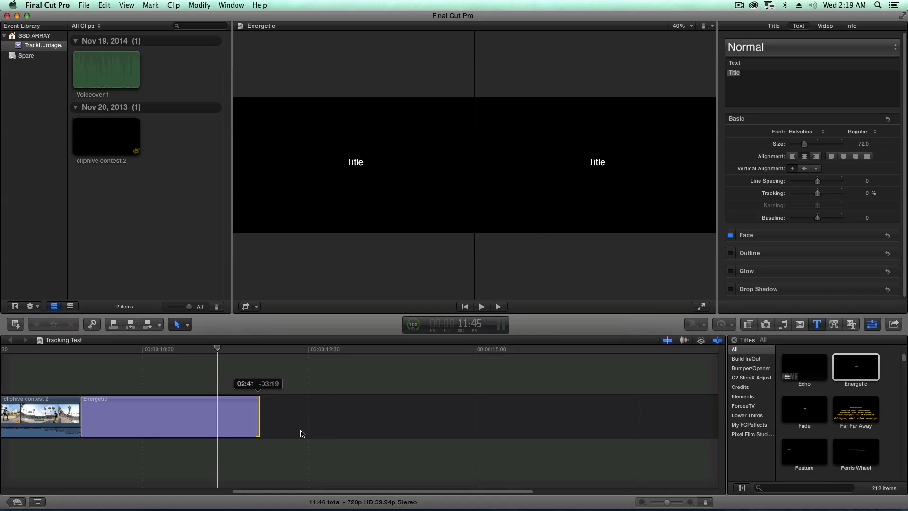
drag(259, 431, 339, 432)
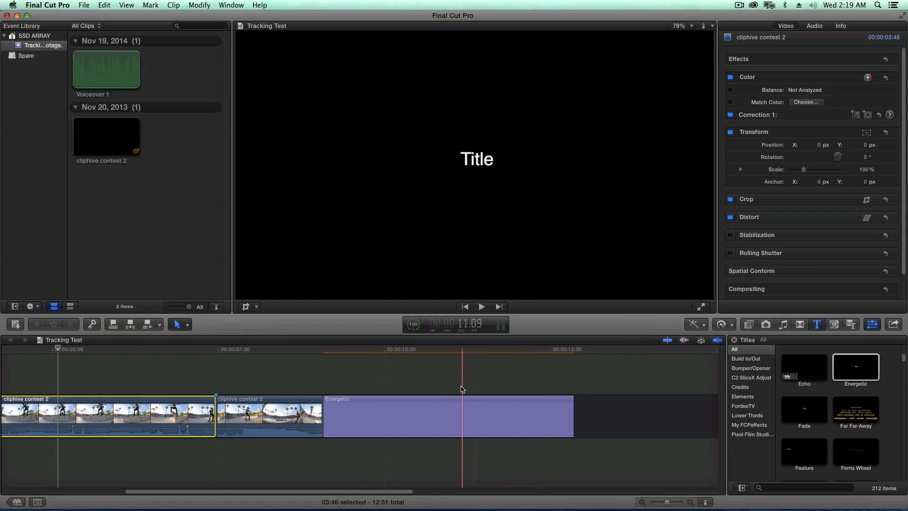
Step: Change the Energetic title text to BALANCE and colour it green
click(475, 159)
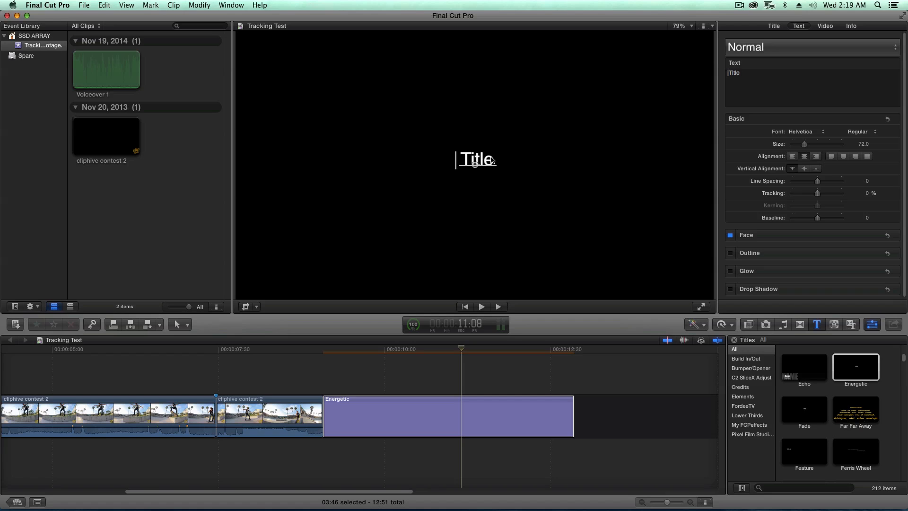
text(BALANCE)
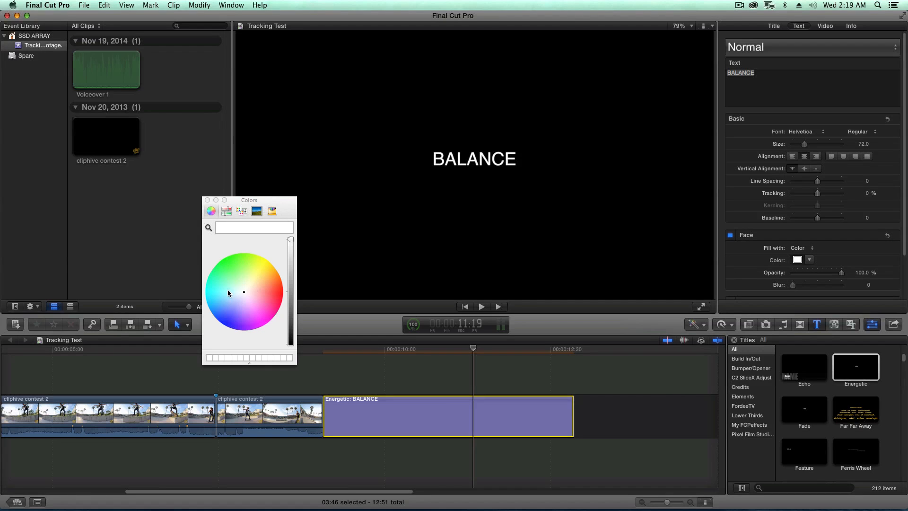
click(225, 329)
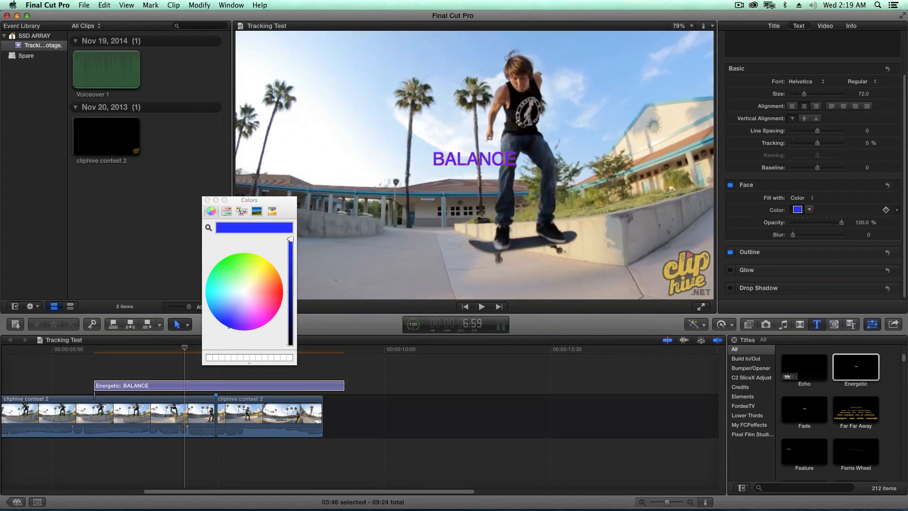
Step: Give the BALANCE title a thicker dark outline and a tall condensed font
click(730, 251)
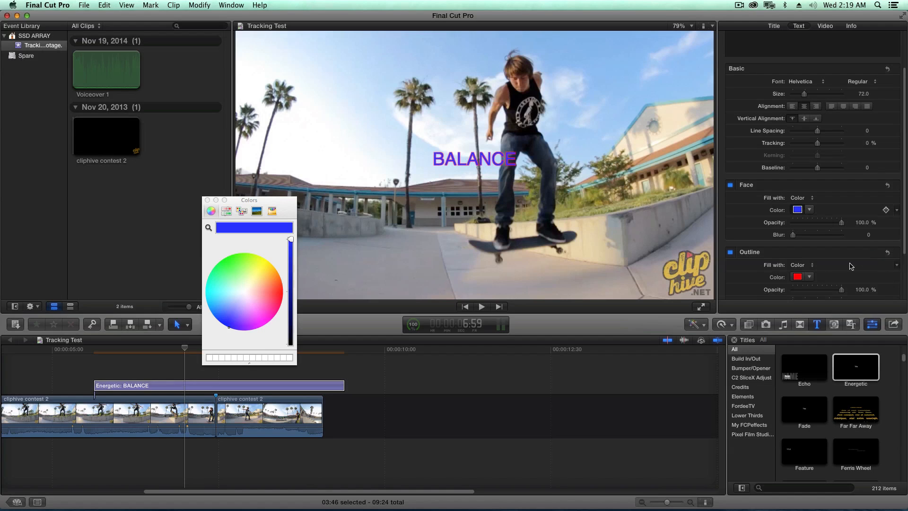
click(232, 261)
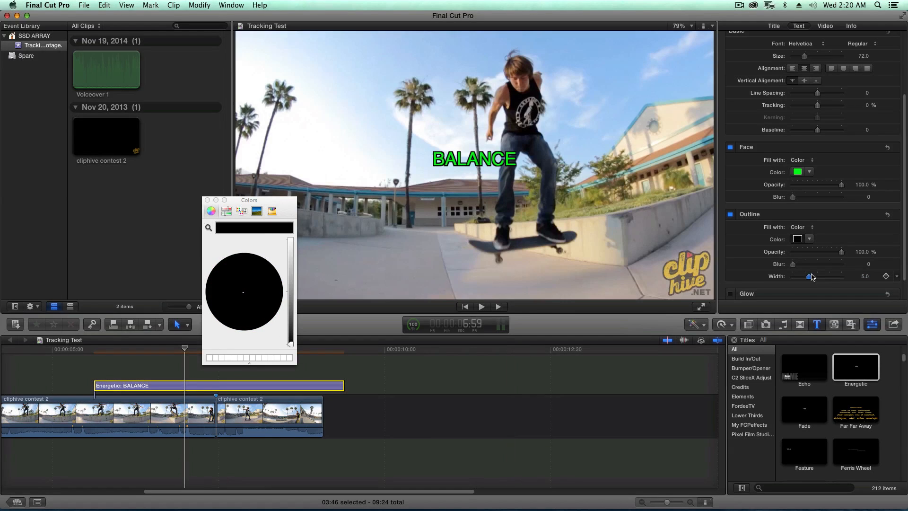
drag(809, 276, 819, 277)
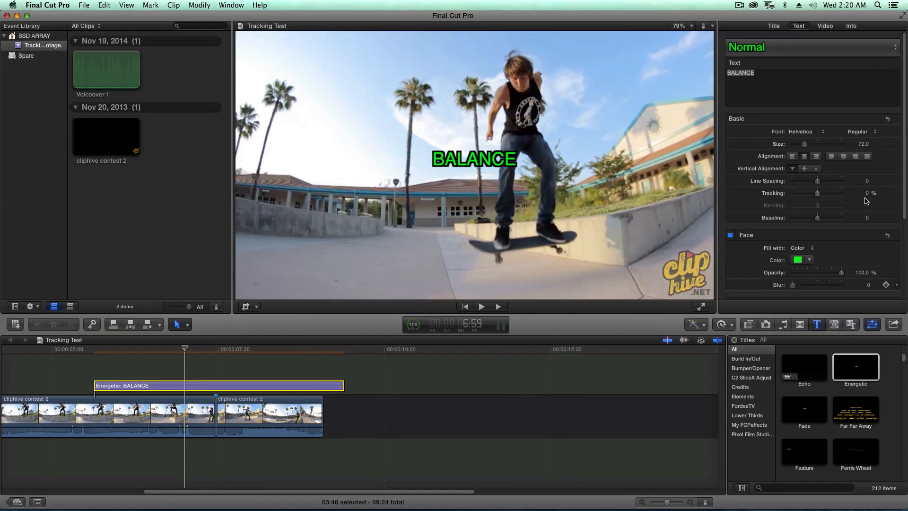
click(802, 132)
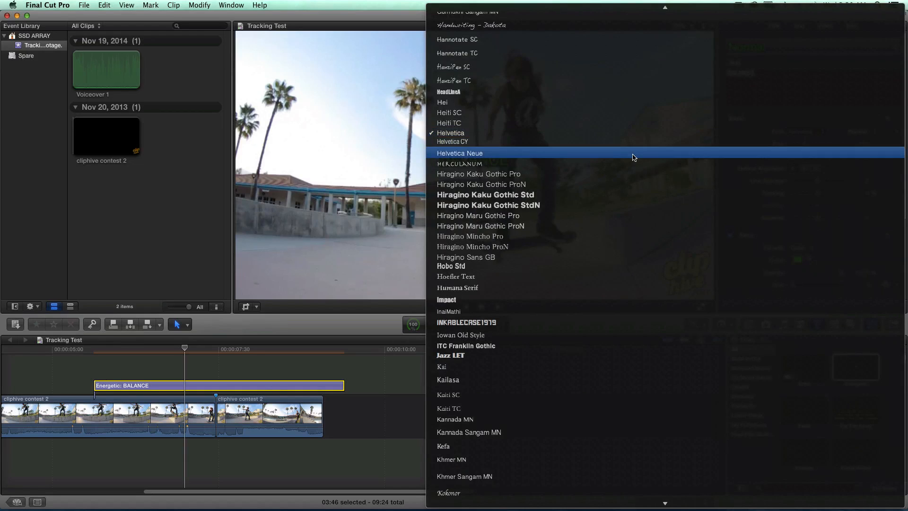
scroll(down, 3)
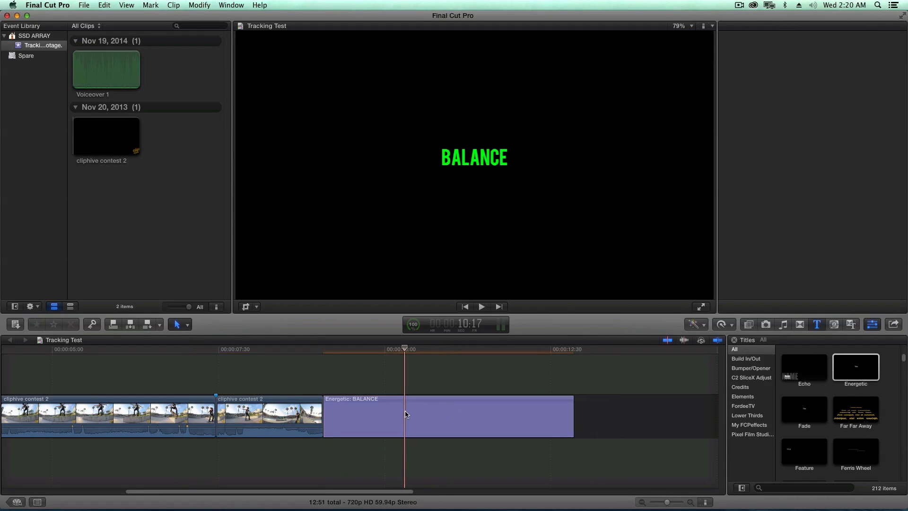
Step: Turn the BALANCE title into a new compound clip named Balance
right_click(406, 414)
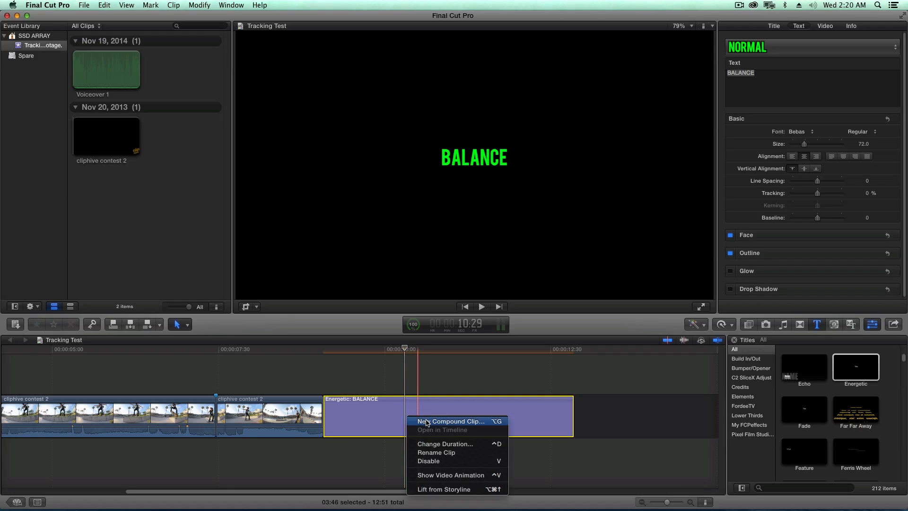
click(452, 421)
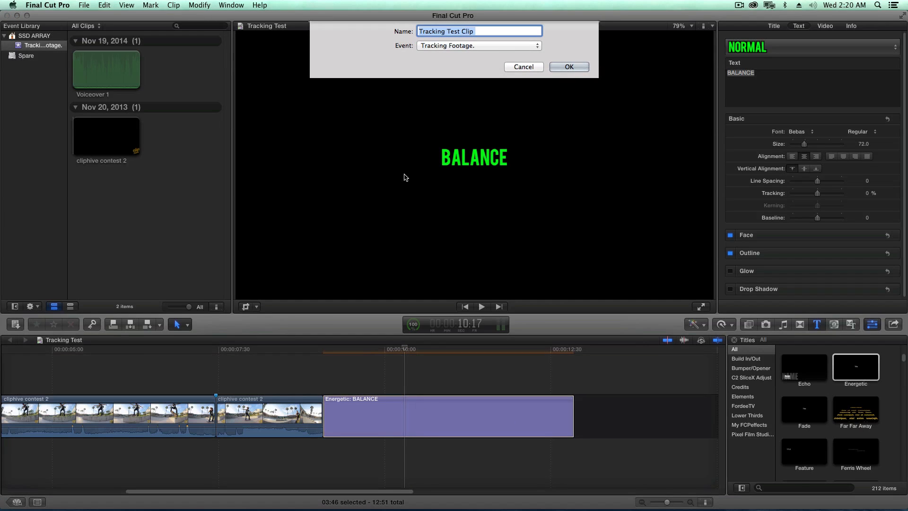
text(Bs)
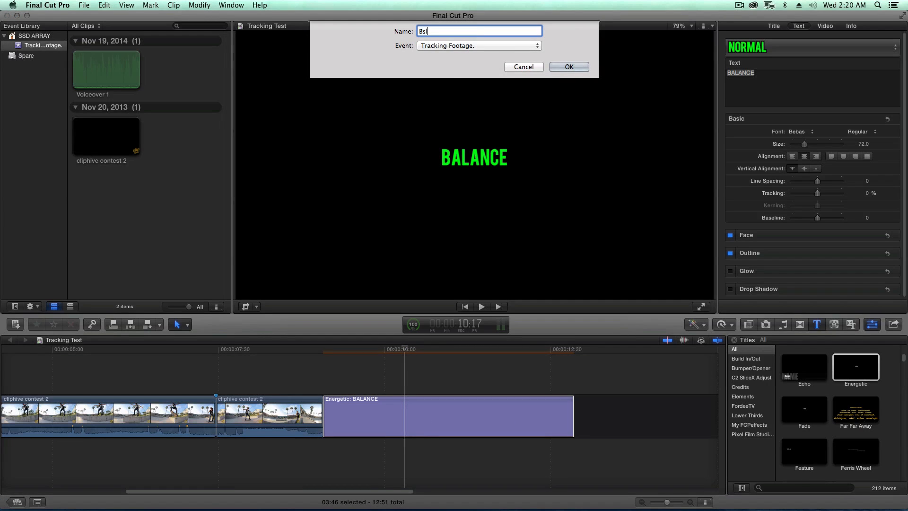
text(Balanc)
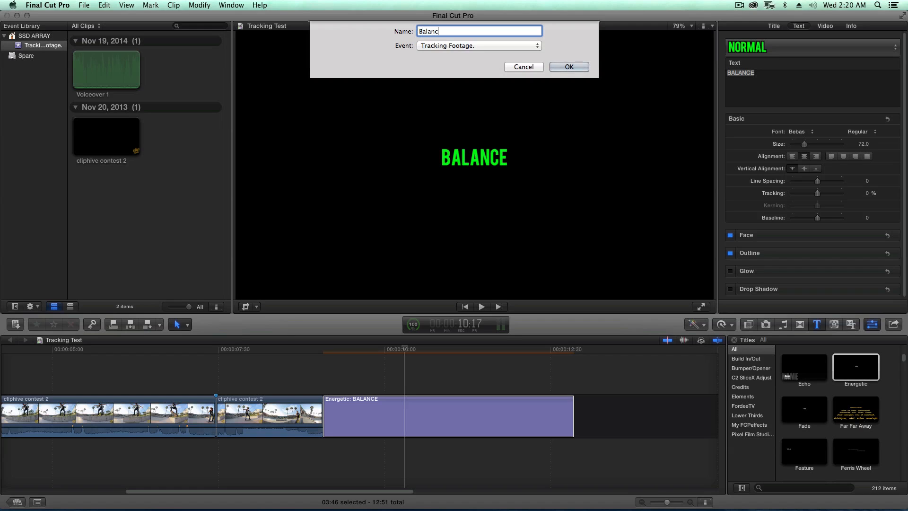
click(568, 67)
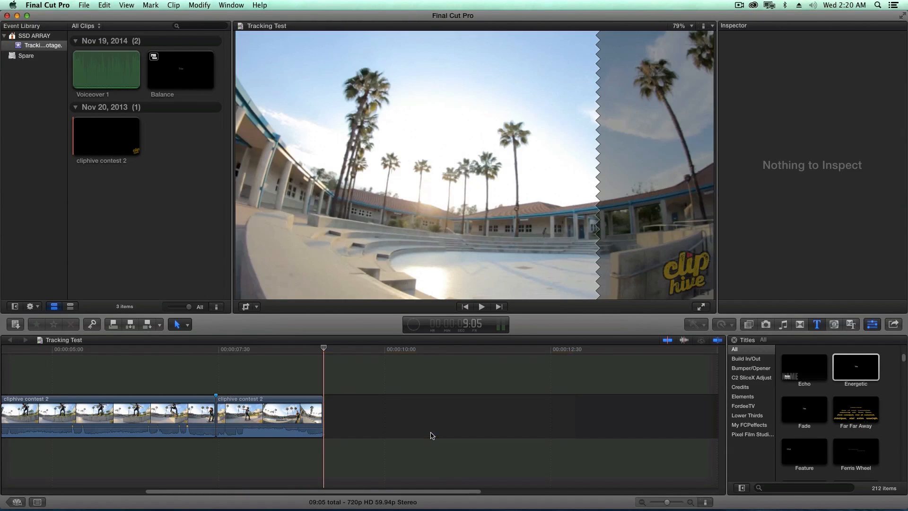
Step: Add the C2 TrackX Simple Tracker generator above the middle skate clip
click(180, 69)
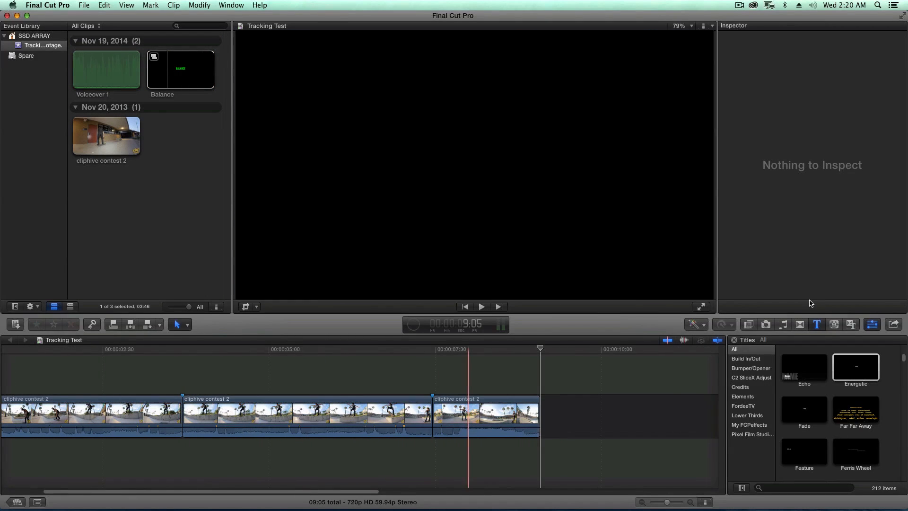
click(833, 324)
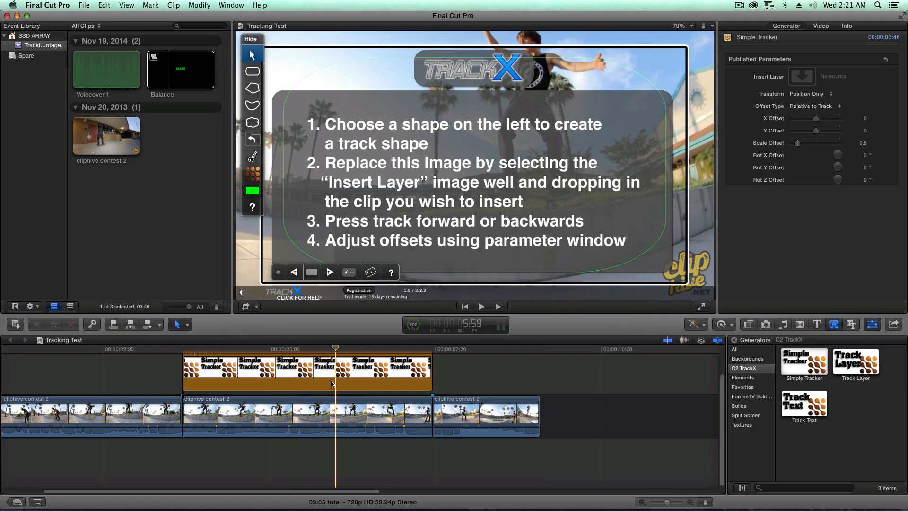
click(307, 371)
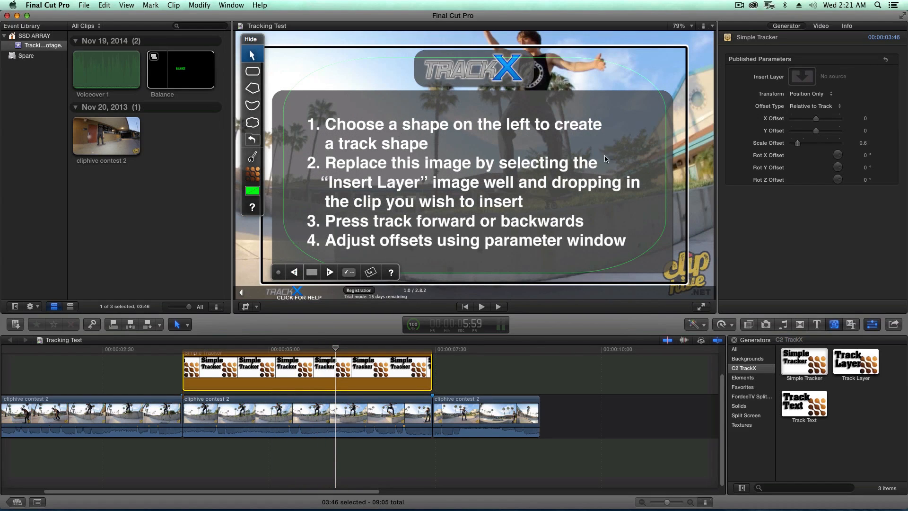
mouse_move(355, 91)
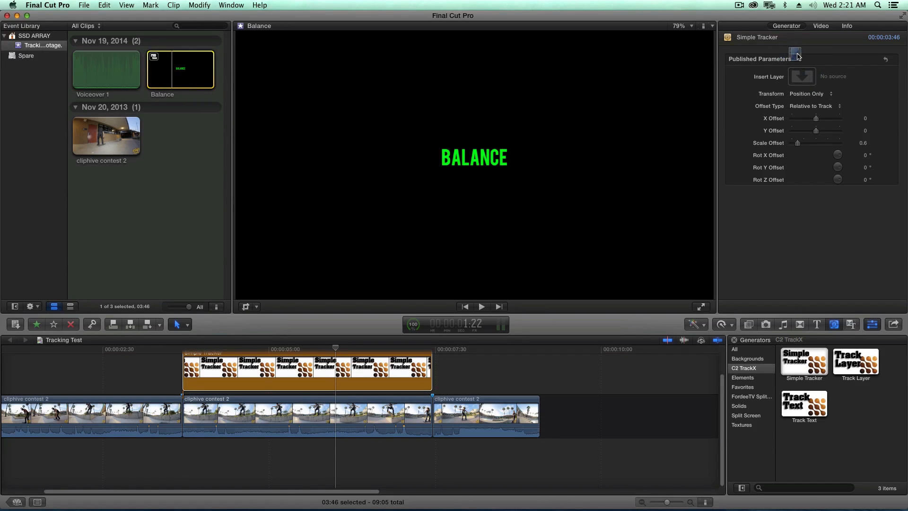
Step: Load the Balance clip into the tracker's Insert Layer and draw a track shape on the skater's chest
click(845, 25)
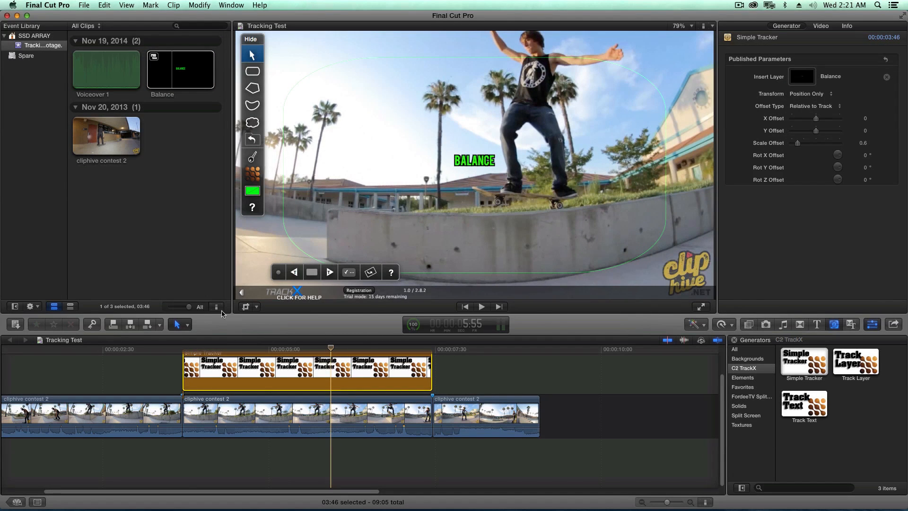
click(182, 360)
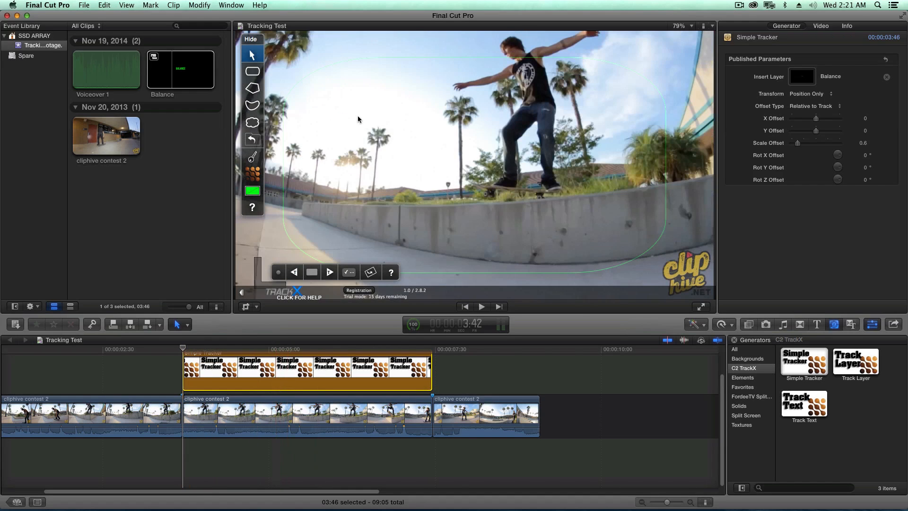
click(253, 71)
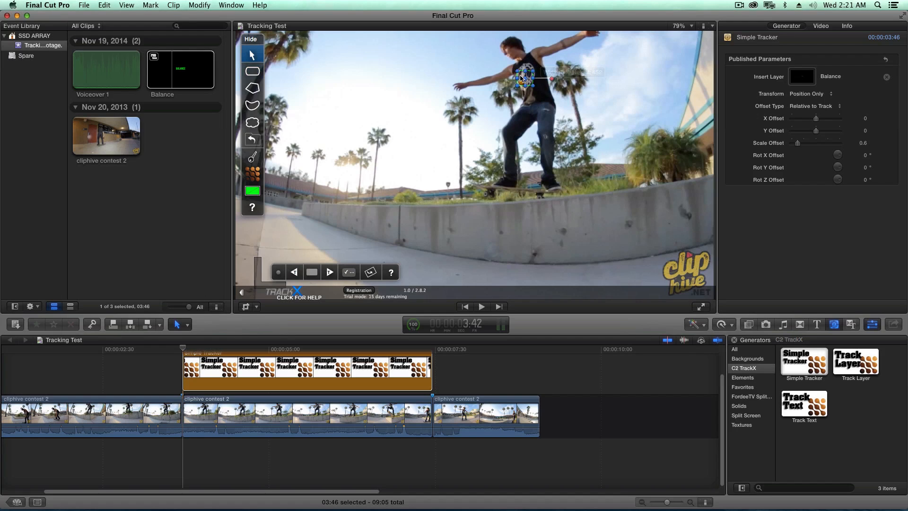
drag(521, 93, 521, 81)
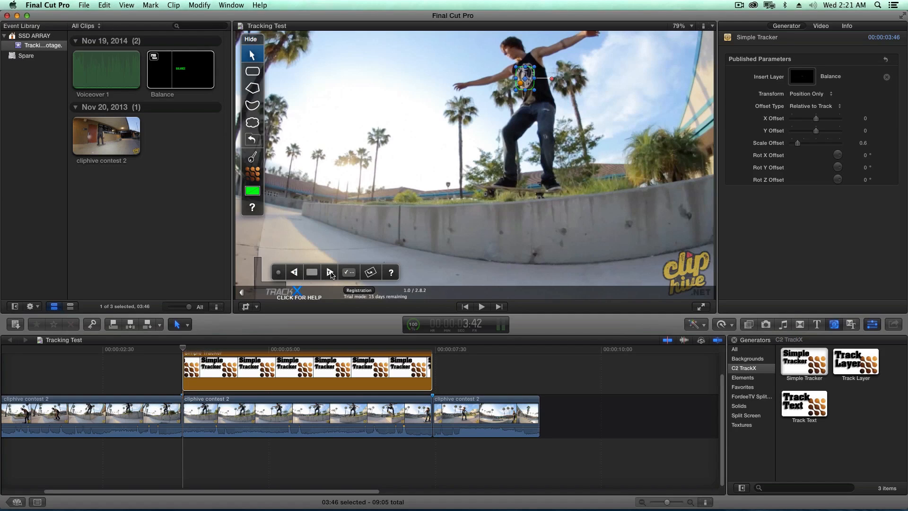
Step: Track the chest shape forward to the end of the clip so BALANCE follows the skater
click(312, 272)
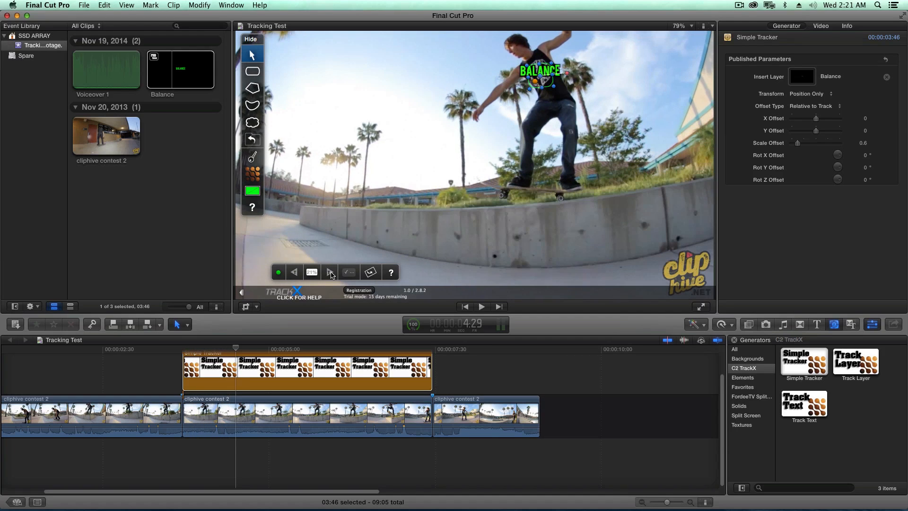
click(329, 273)
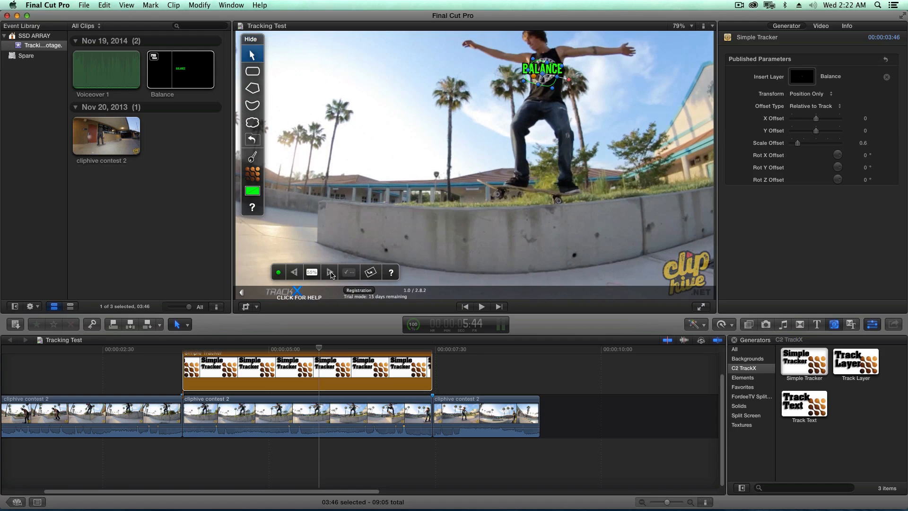
click(329, 272)
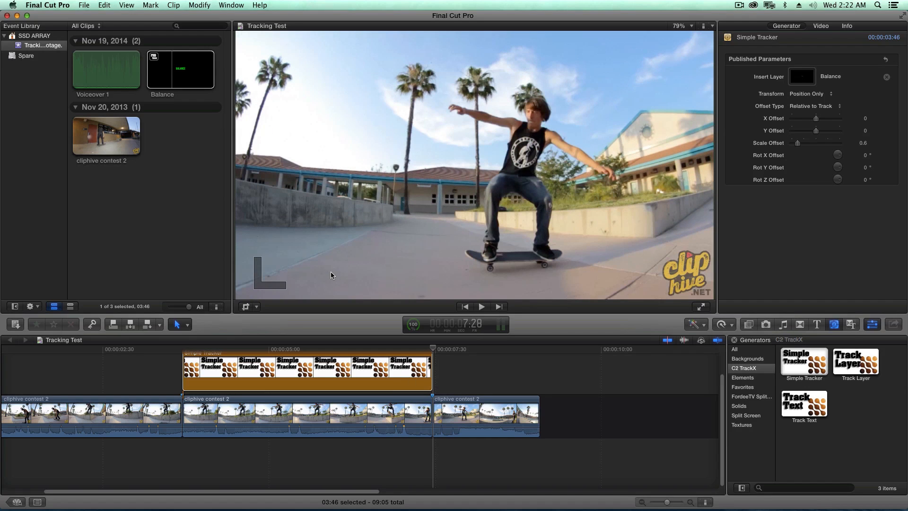
Step: Check in Final Cut Pro Preferences > Playback that background rendering is enabled
click(47, 5)
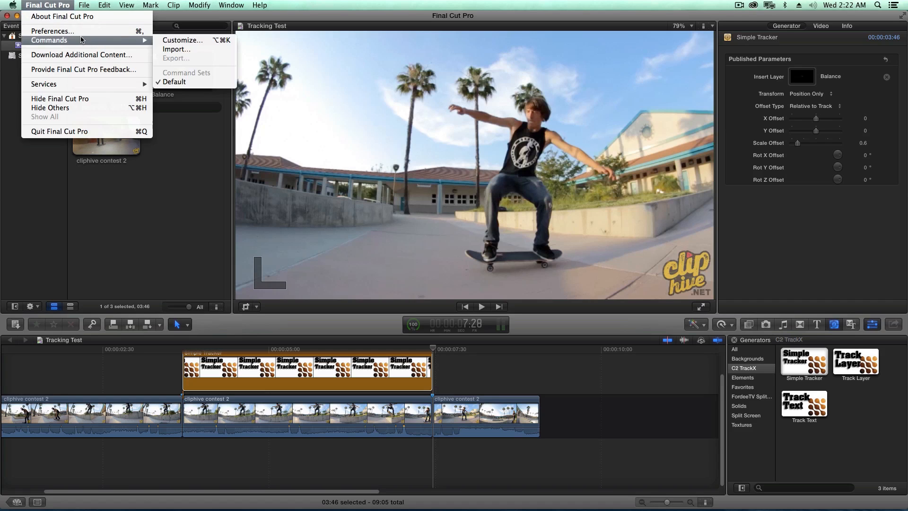
click(52, 30)
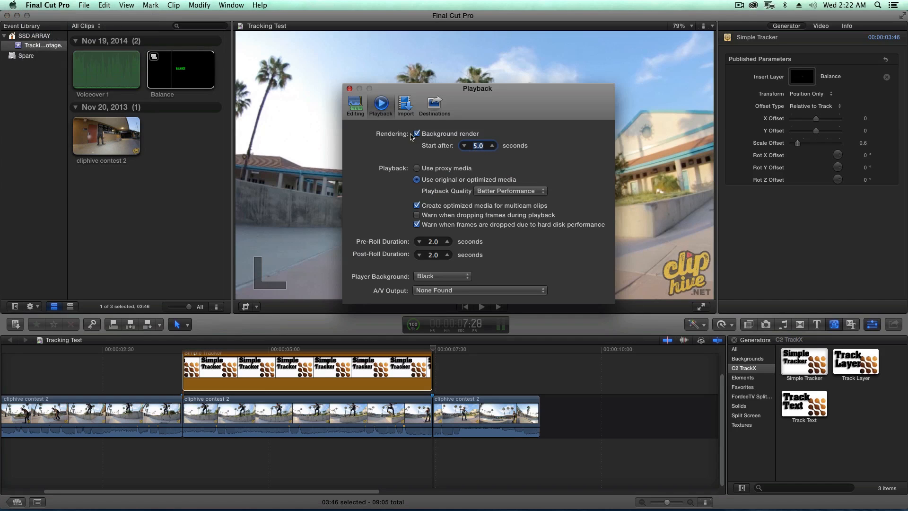
click(47, 4)
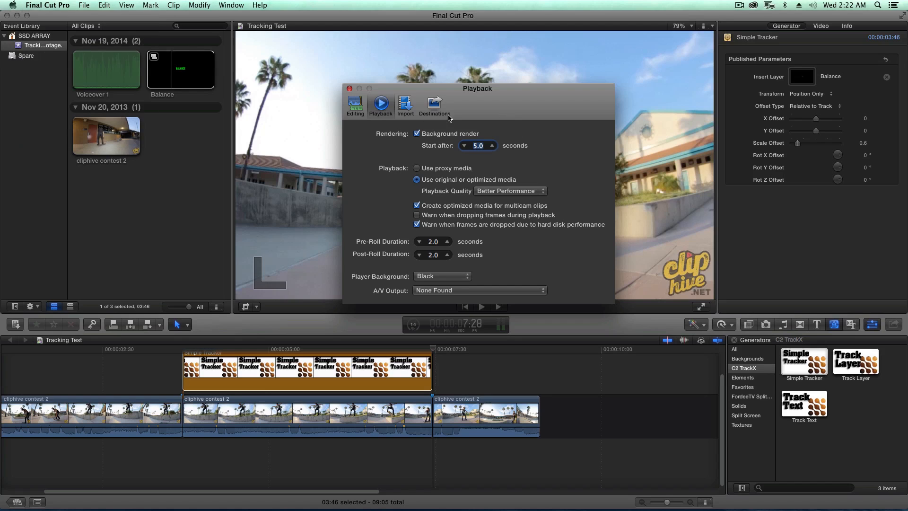
click(349, 89)
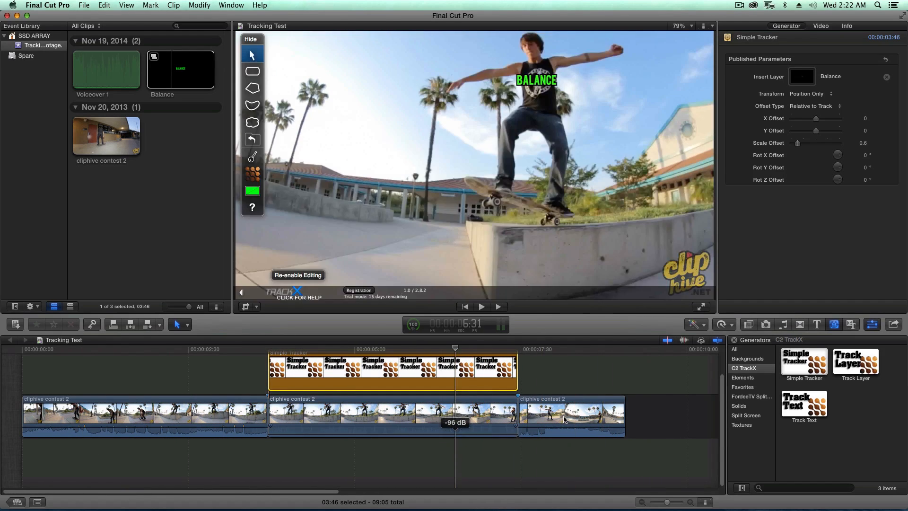
Step: Leave tracker editing and review the shot with BALANCE riding on the skater's chest
click(229, 428)
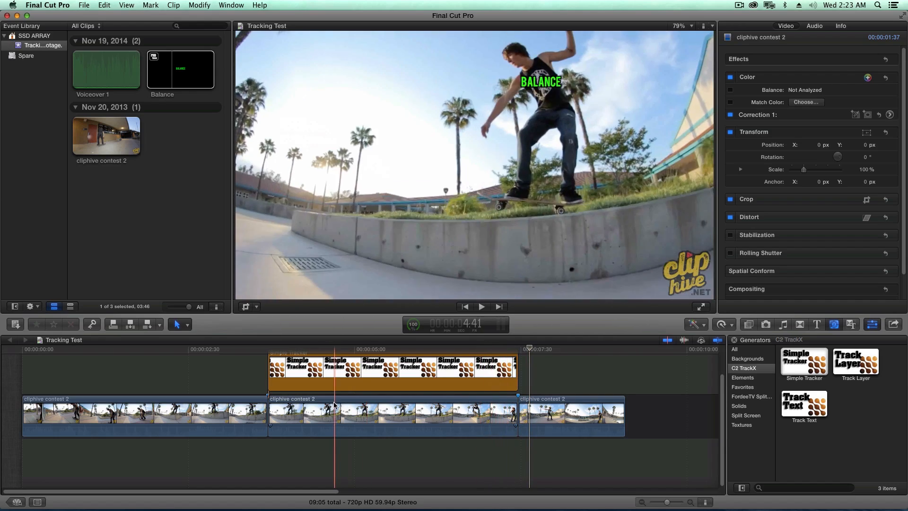
click(291, 406)
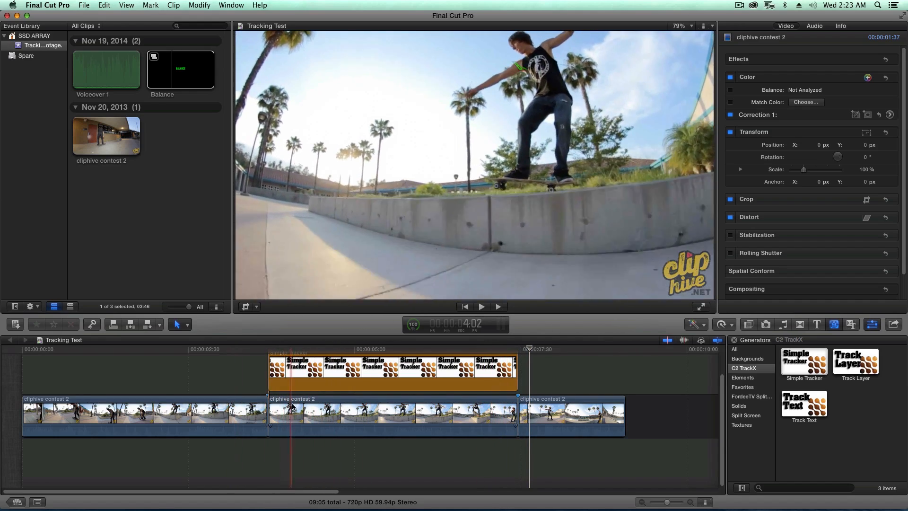